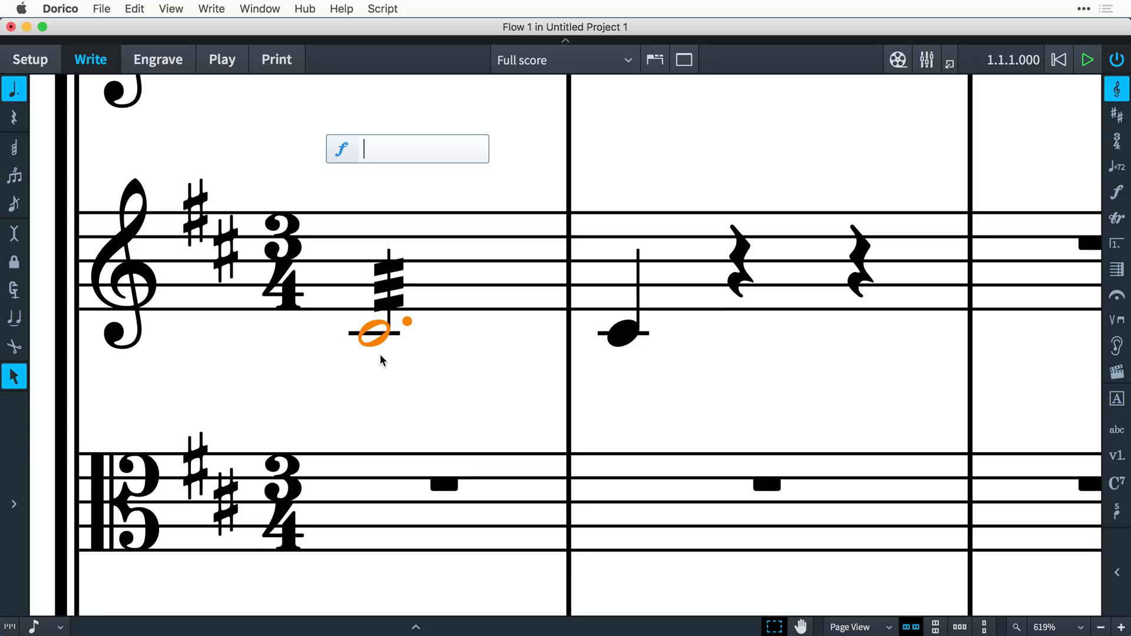
Enter a crescendo to ffffff in bar 1, 'senza vib.' above it, and 'shout!' over bar 2.
text(<ffff)
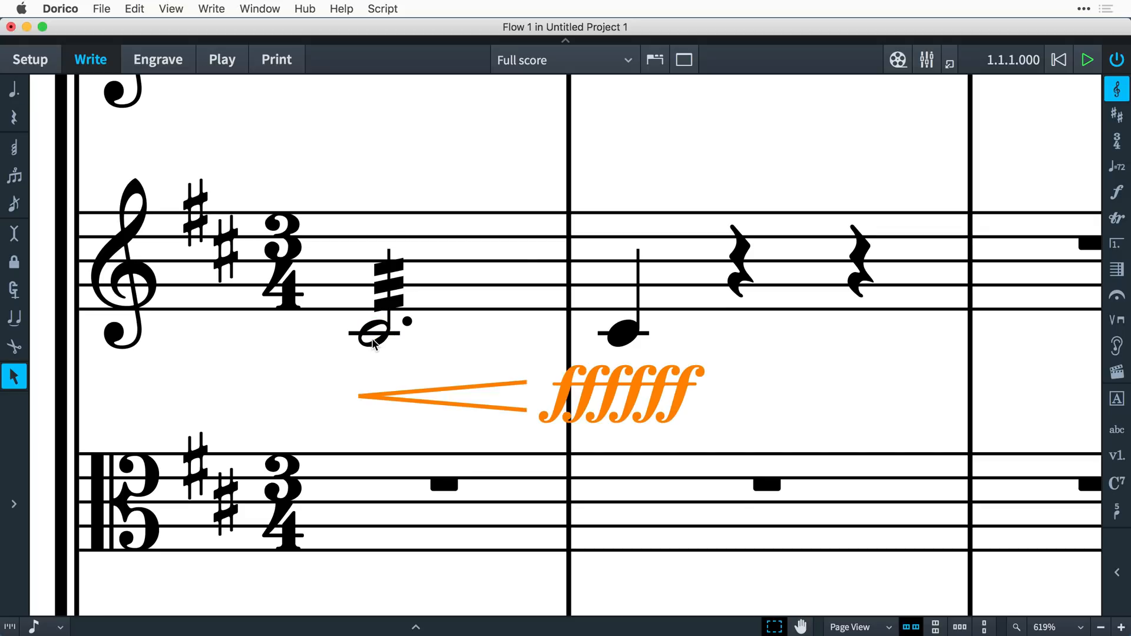
text(sen)
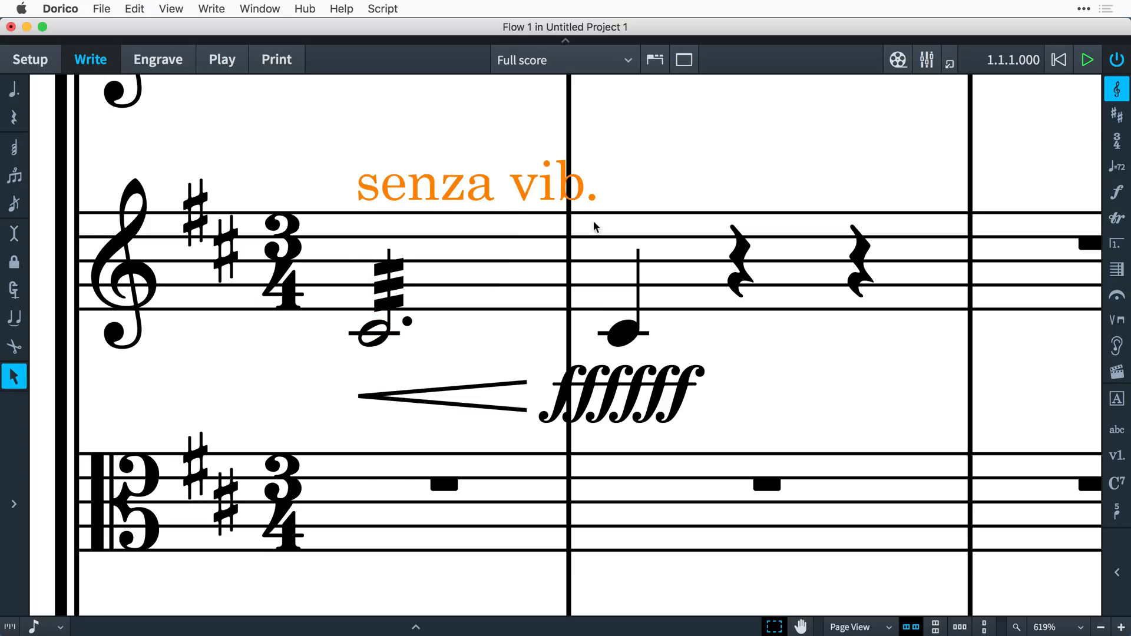
click(738, 262)
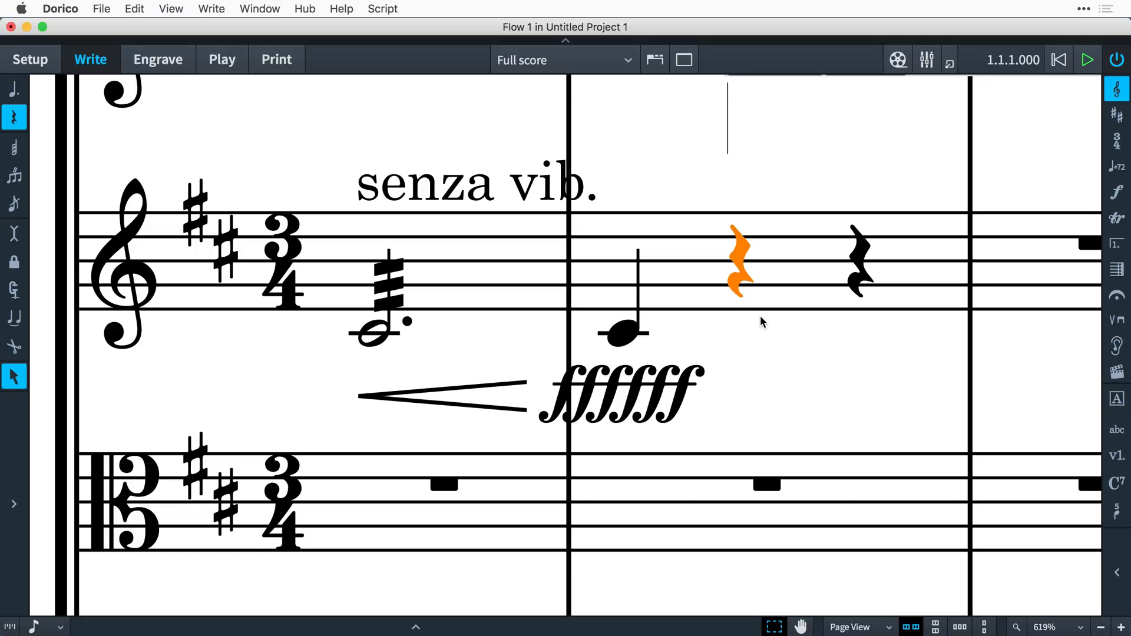
text(shout!)
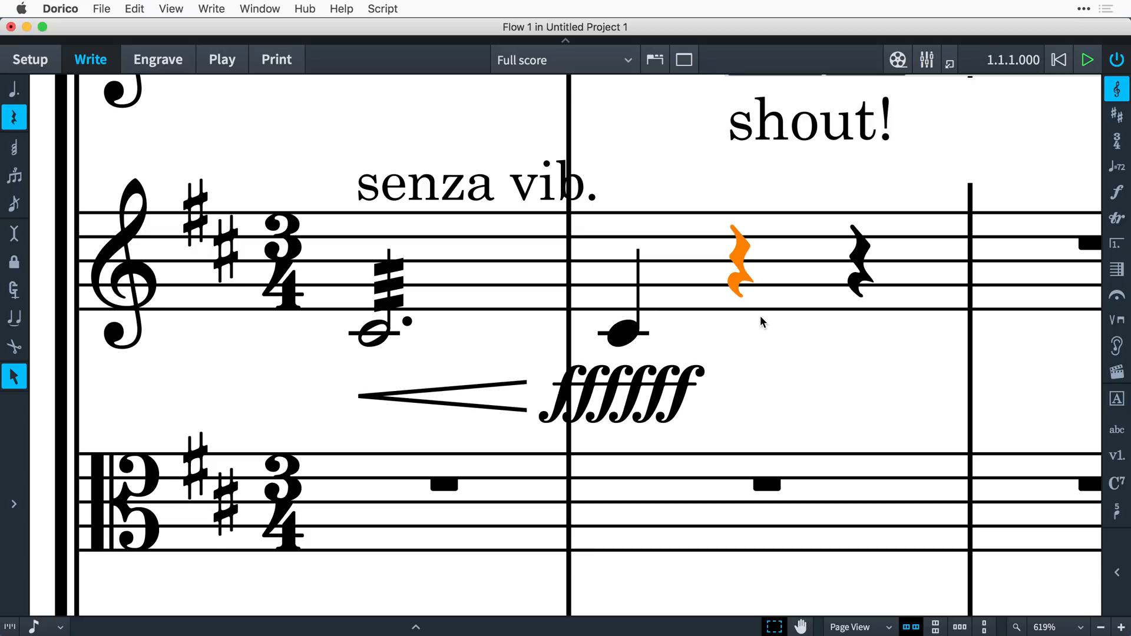
mouse_move(661, 392)
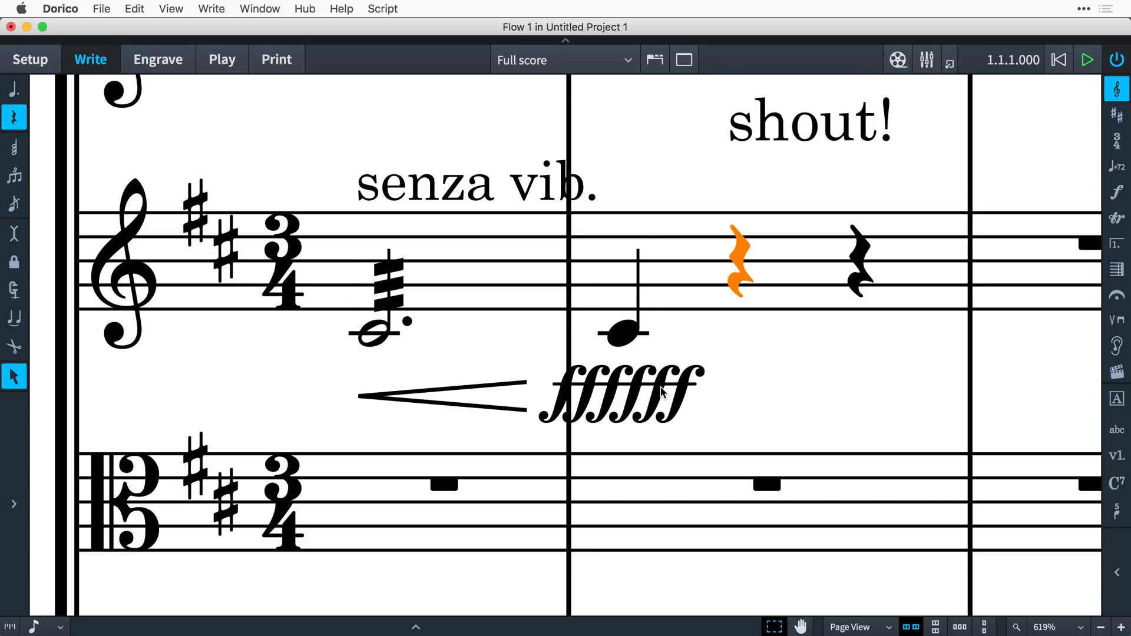
click(619, 393)
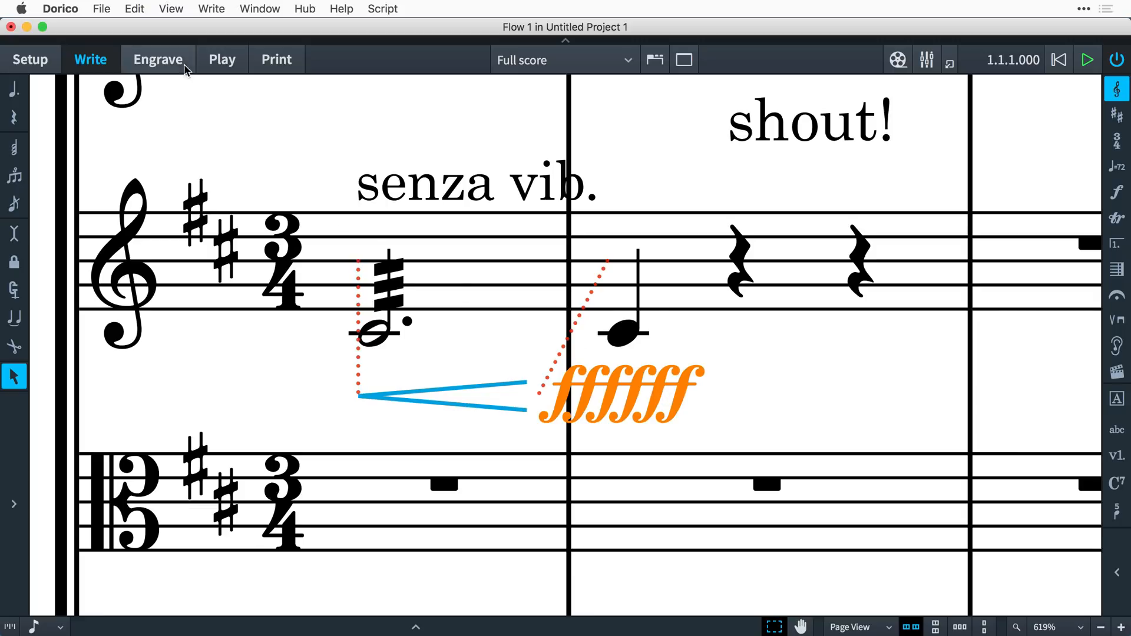
In Engrave mode, enable Erase background for the ffffff dynamic, senza vib. and shout! text.
click(157, 59)
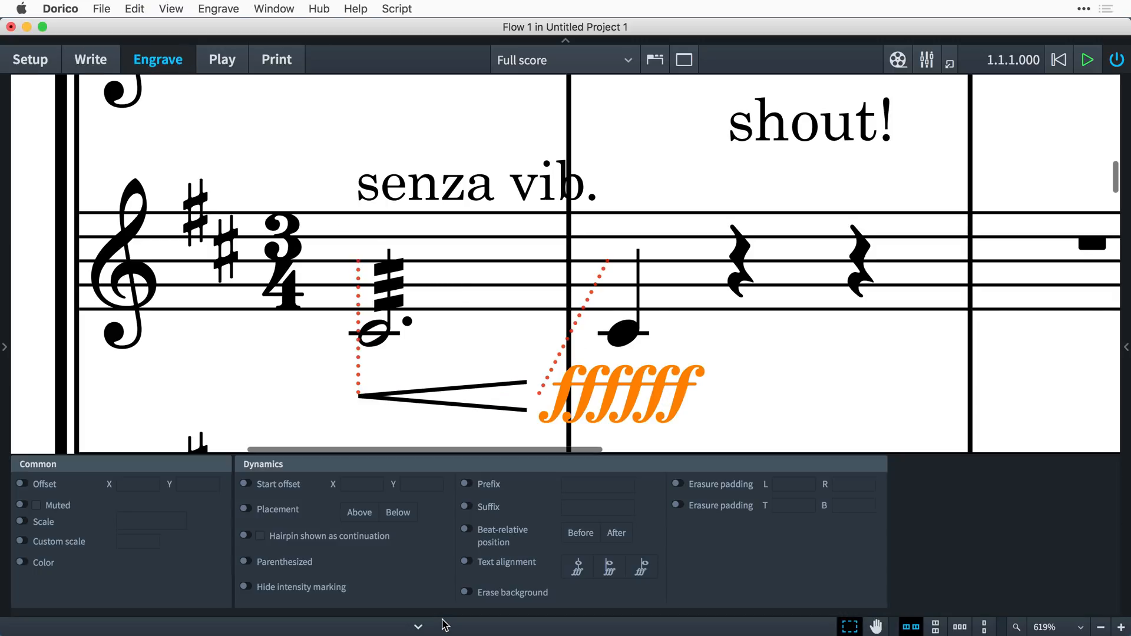
click(466, 596)
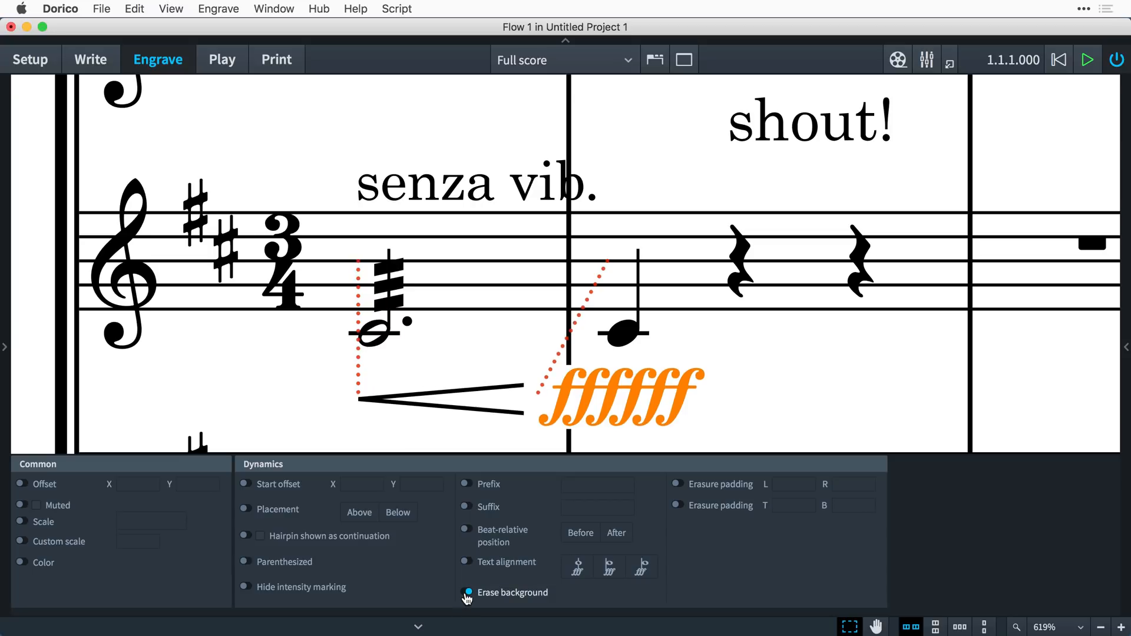
click(476, 183)
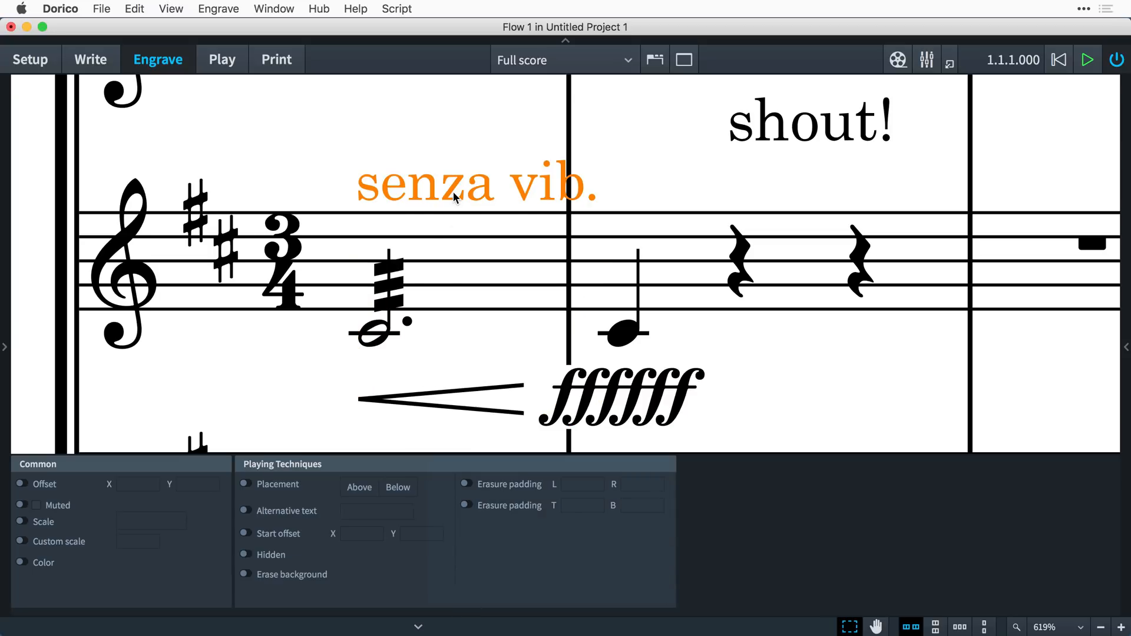
click(246, 574)
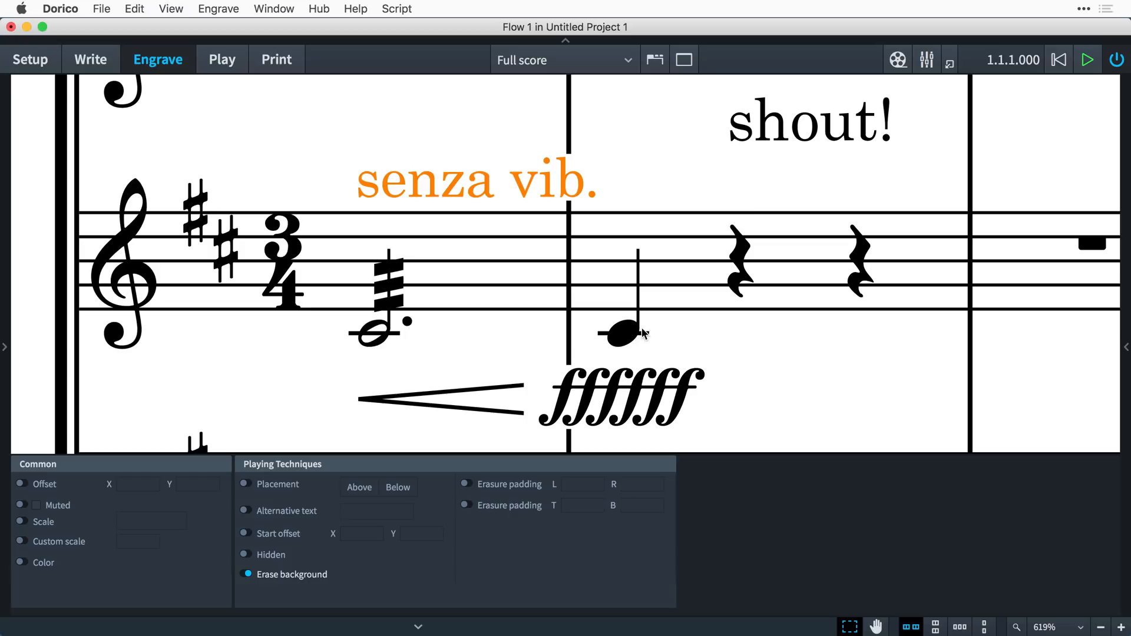
click(809, 123)
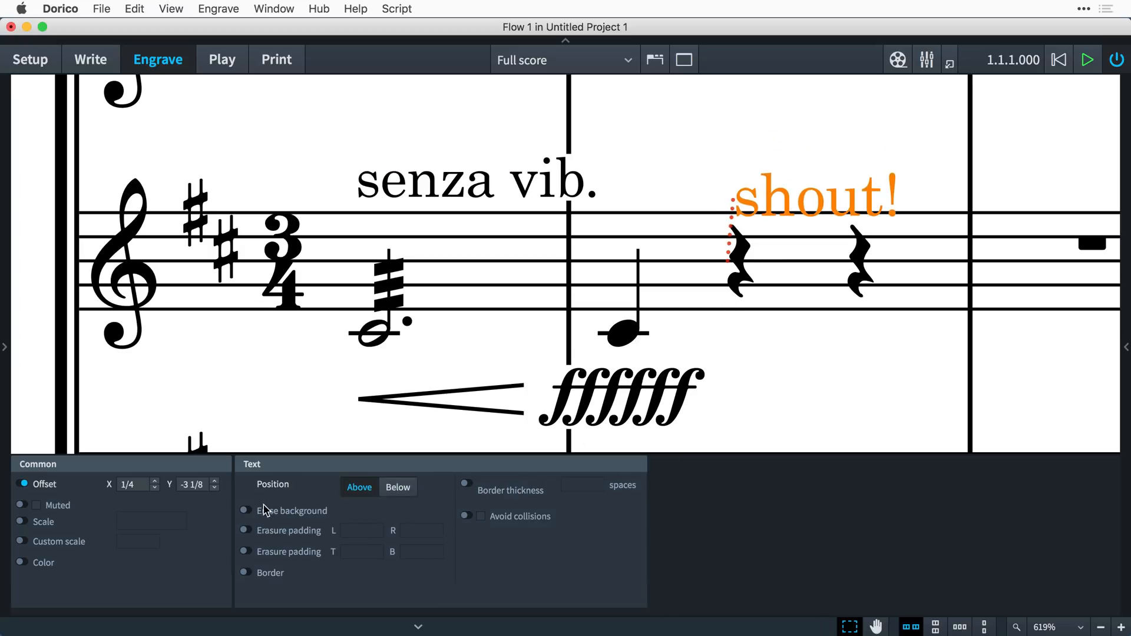
click(244, 511)
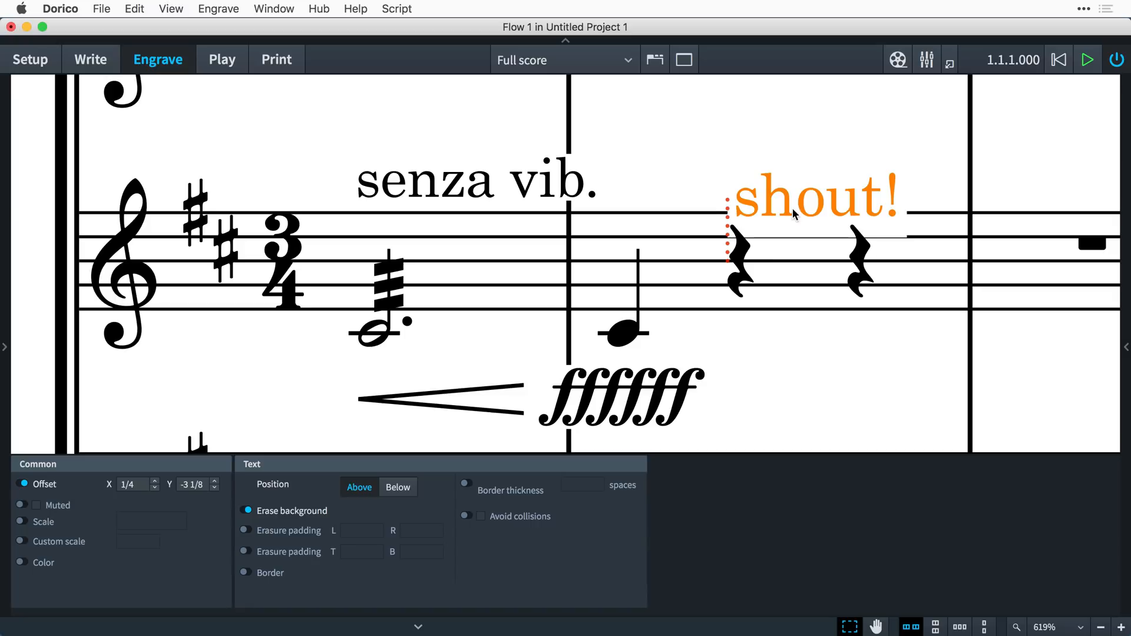
click(800, 364)
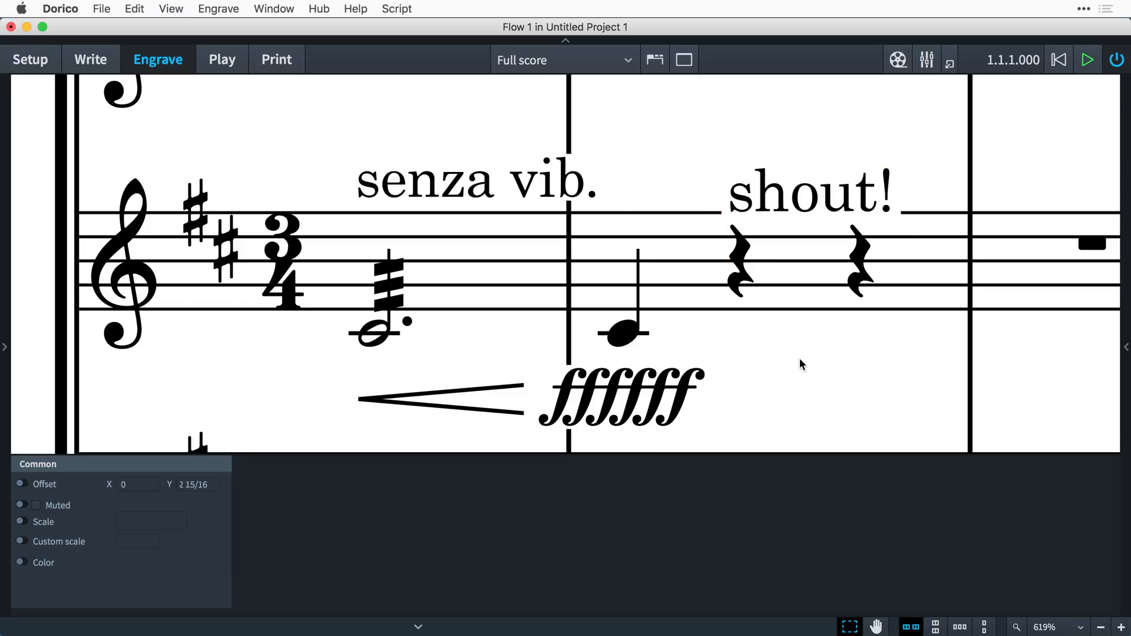
Drag the ffffff dynamic onto the barline and enable custom erasure padding, lowering the top value.
click(619, 399)
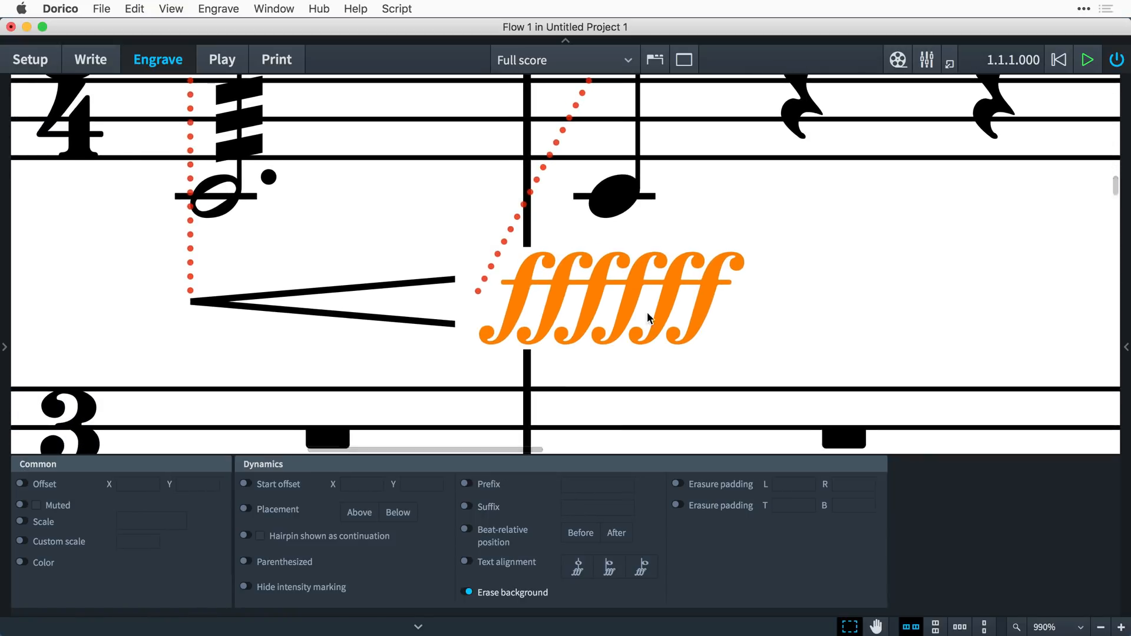
drag(648, 319, 669, 301)
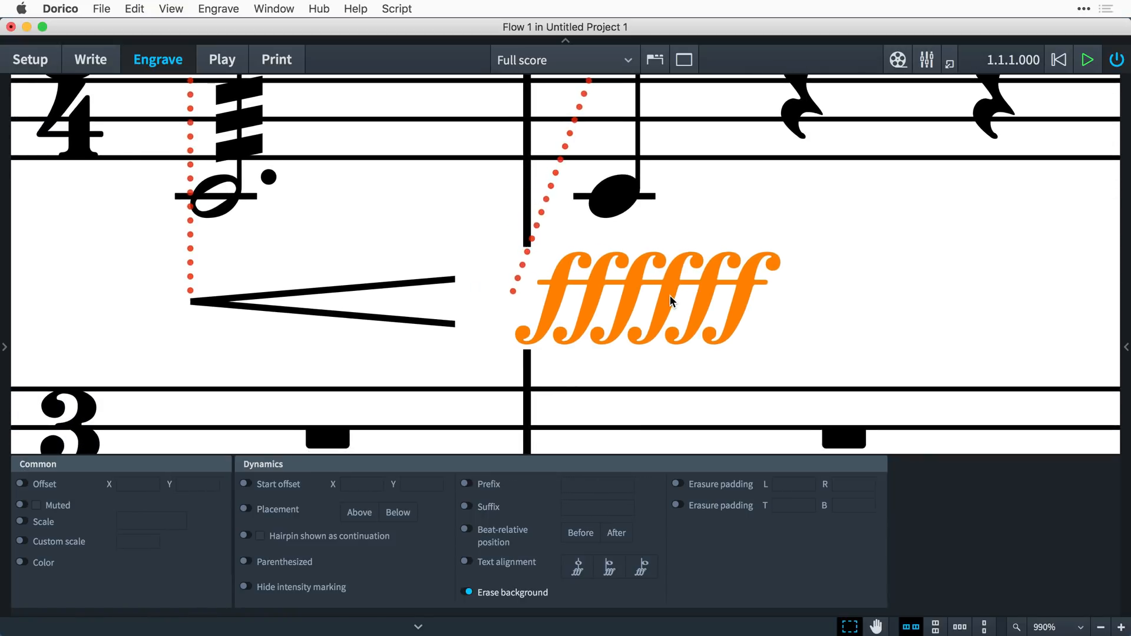
click(245, 483)
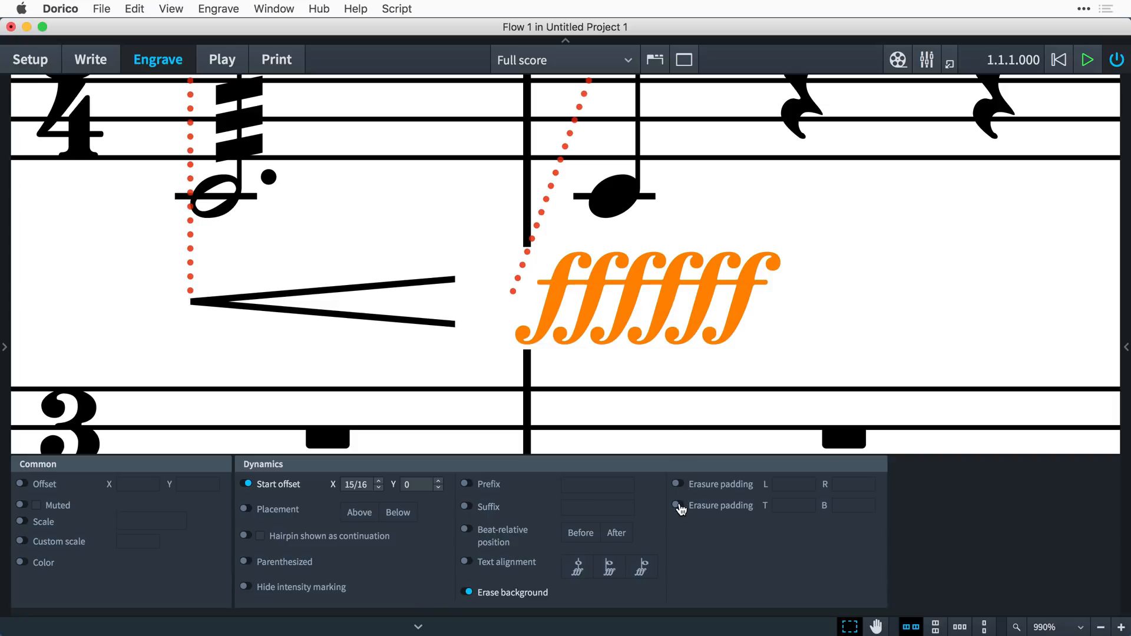
click(675, 505)
text(-1/2)
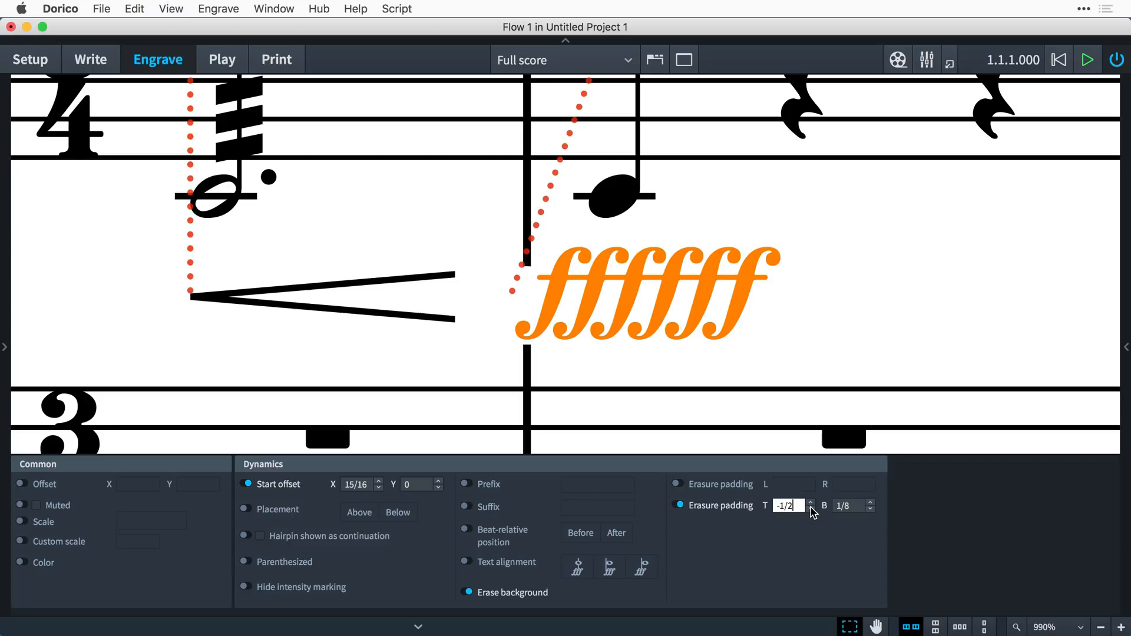
click(810, 501)
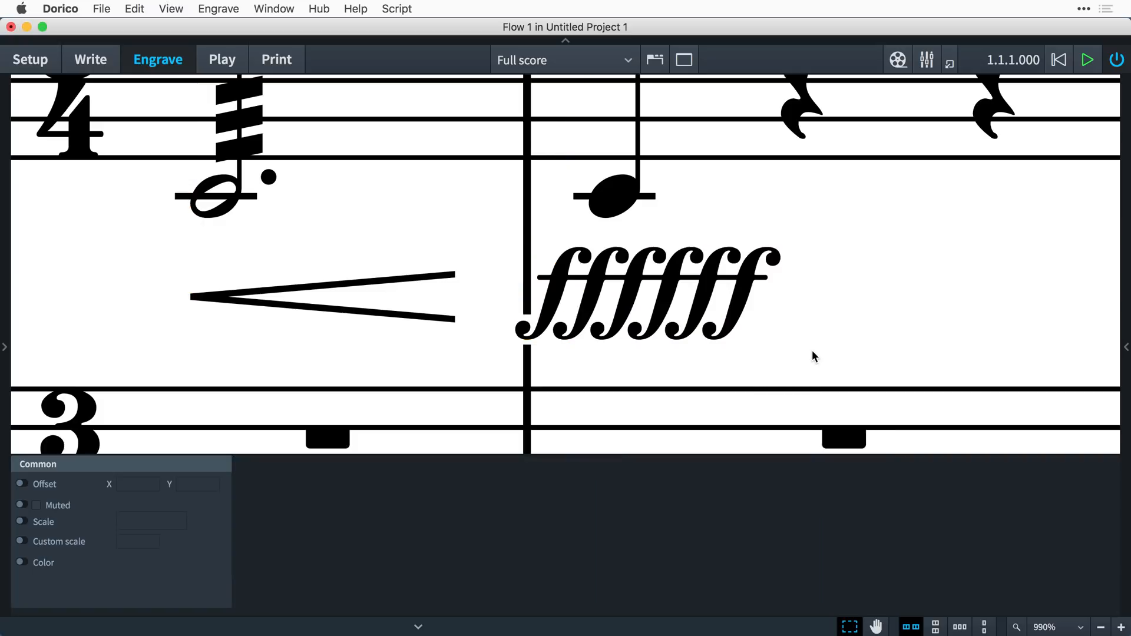
click(218, 8)
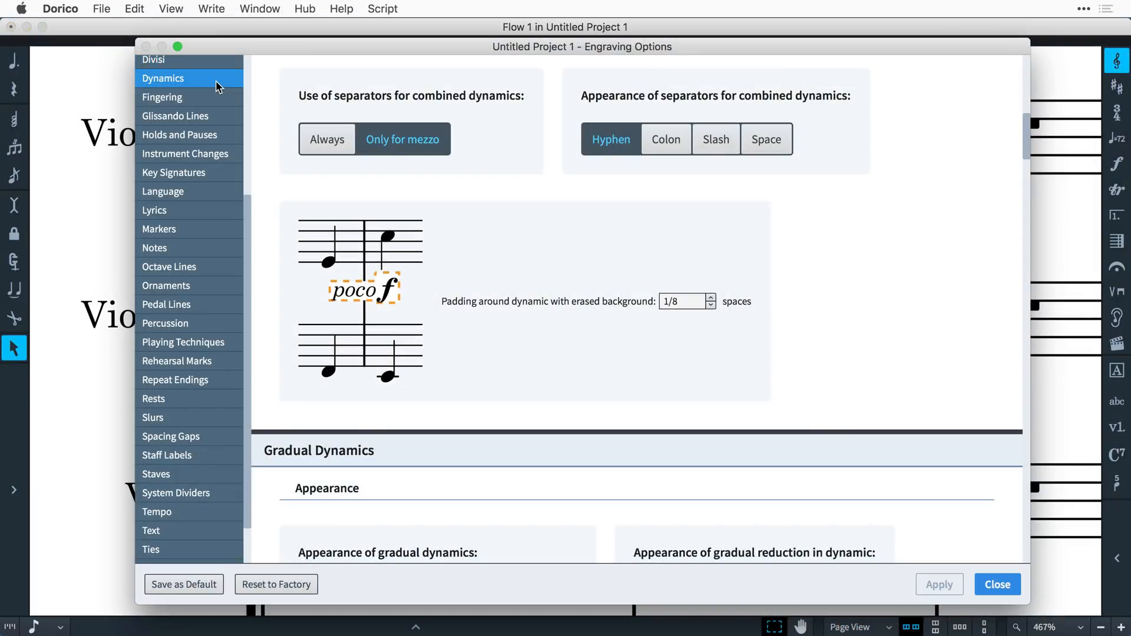
click(183, 342)
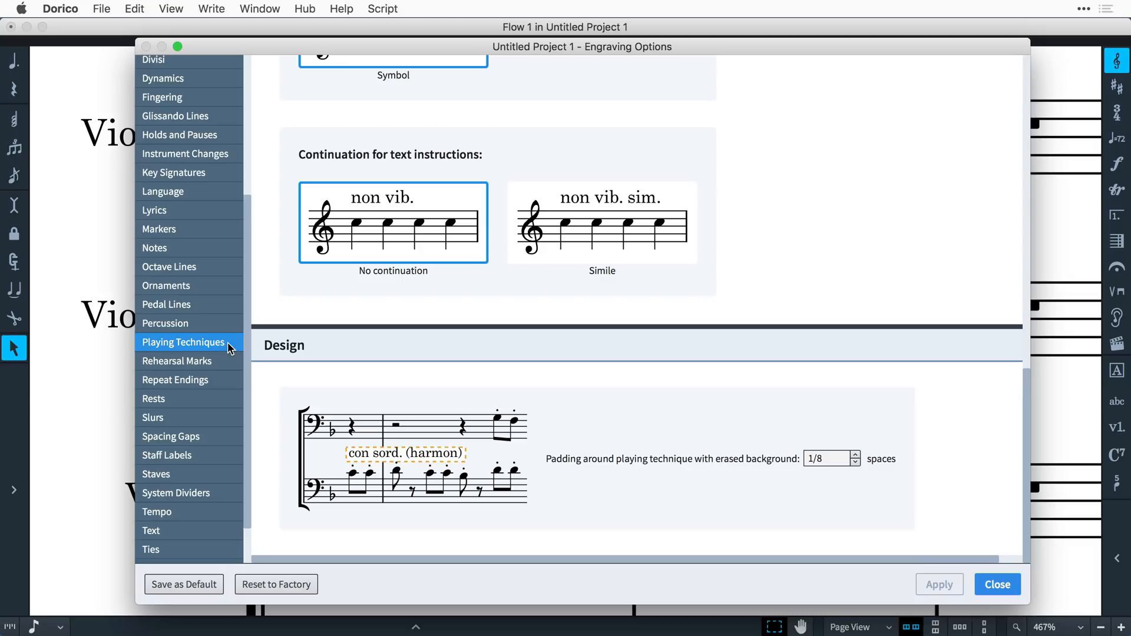
click(151, 530)
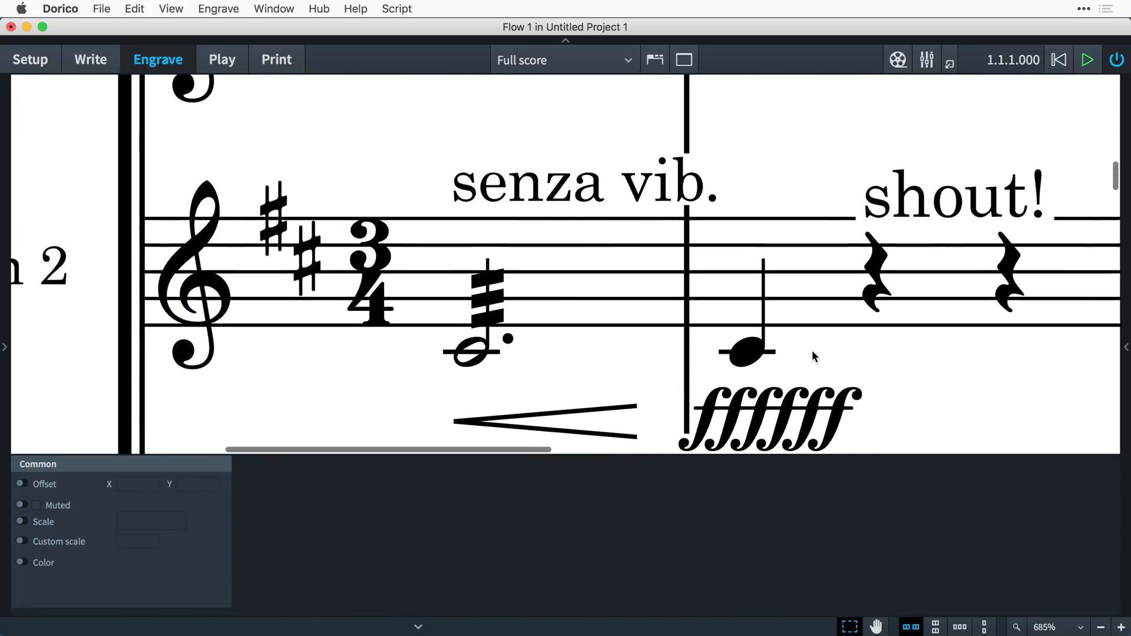
Lower the senza vib. top erasure padding to -3/8, keeping bottom at 1/8.
click(584, 184)
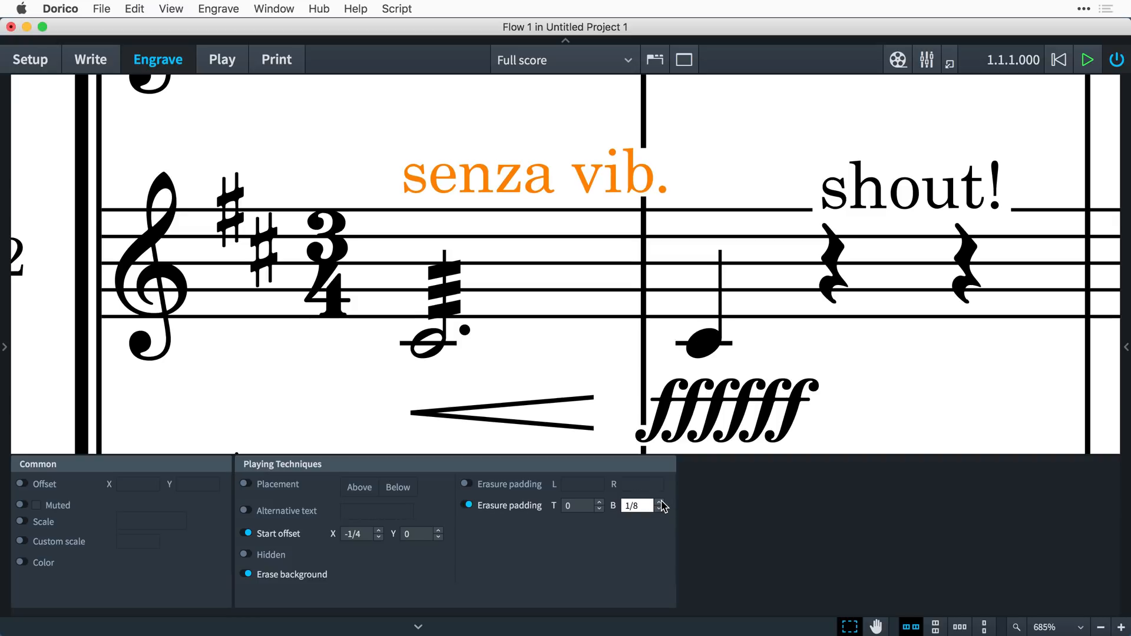
click(578, 505)
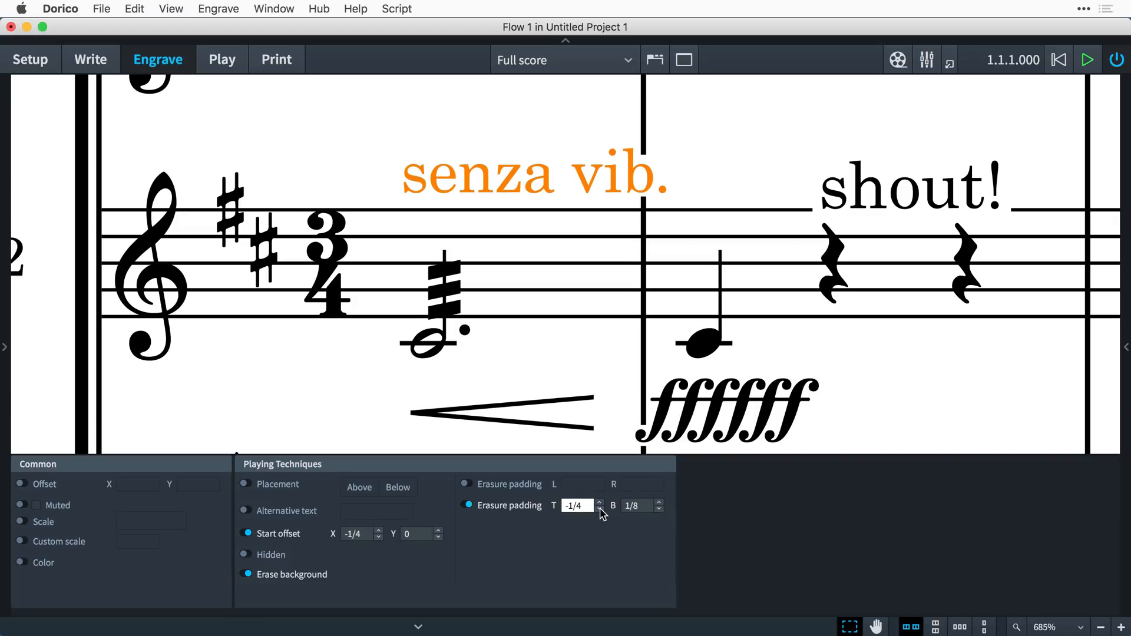
click(599, 502)
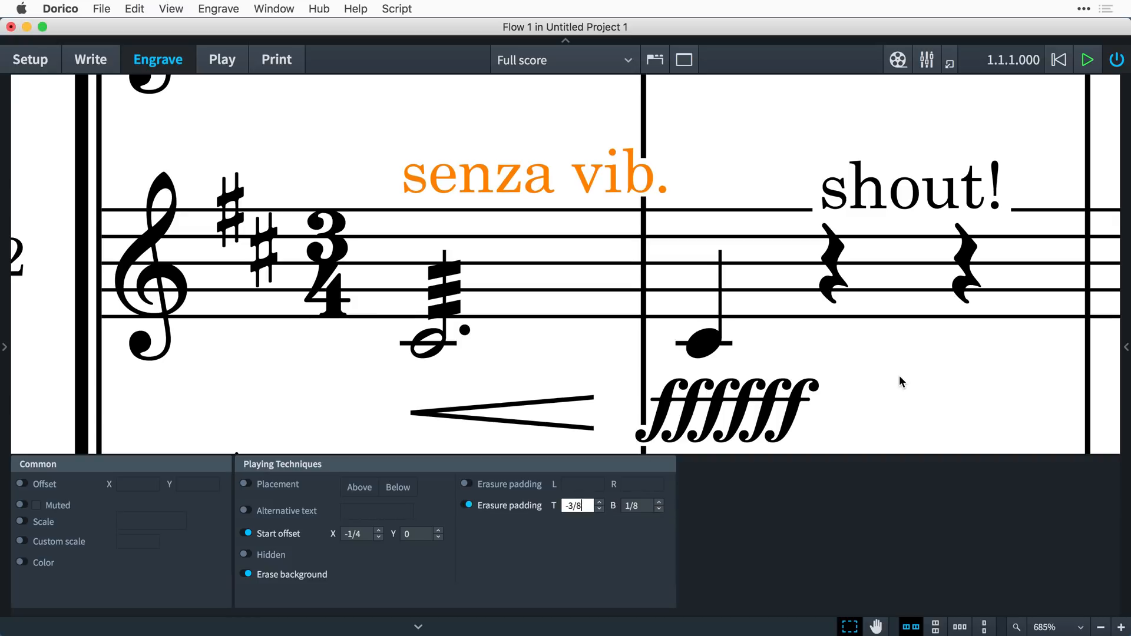